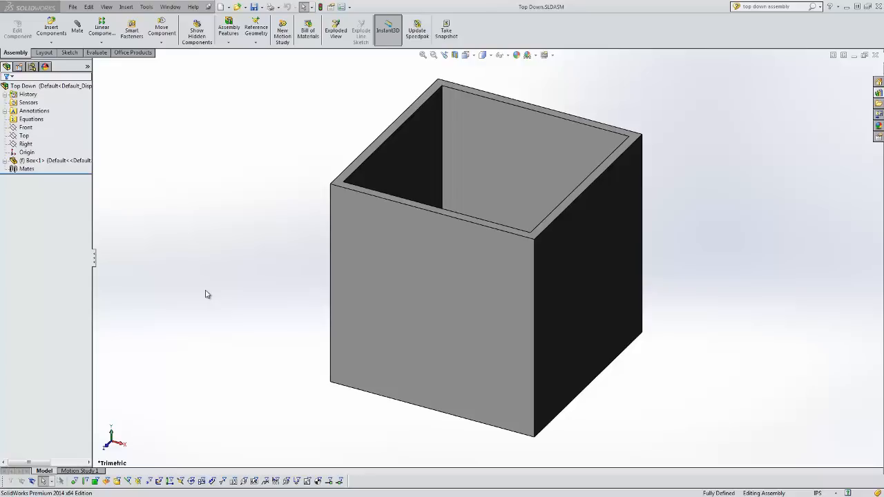
# Insert a new in-context part into the box assembly via Insert Components > New Part
pyautogui.click(490, 205)
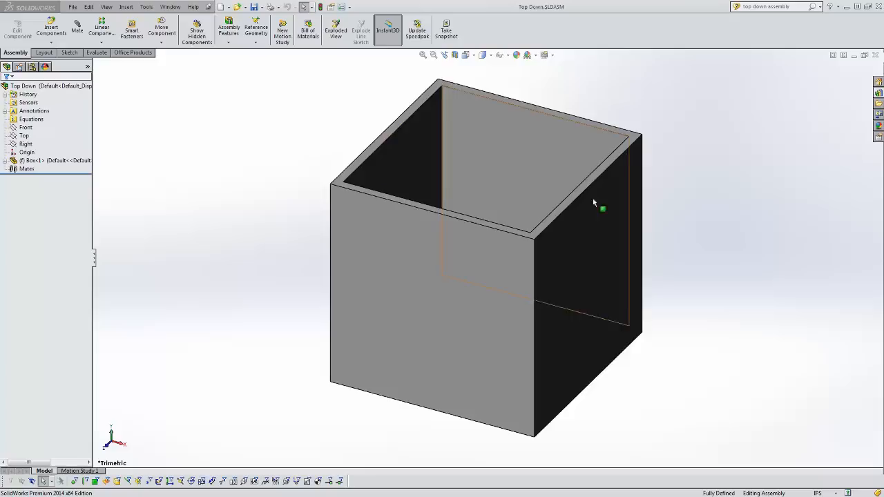
pyautogui.click(44, 86)
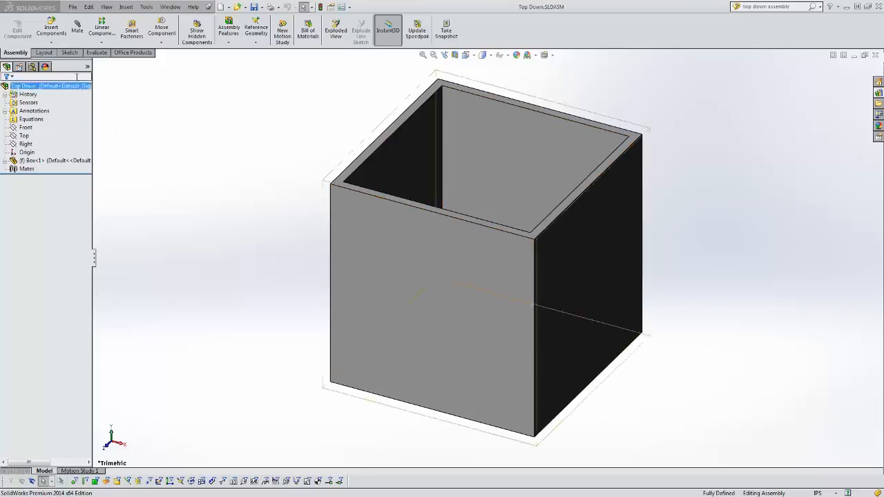
pyautogui.moveTo(51, 29)
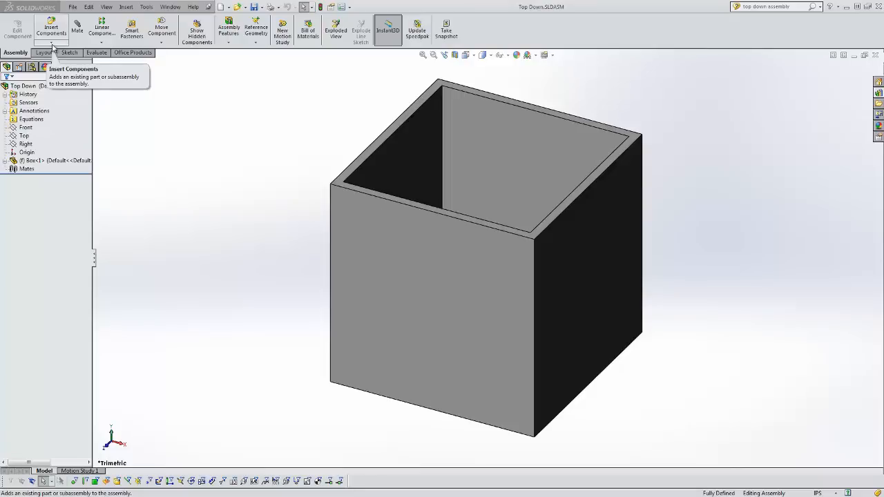
pyautogui.click(50, 29)
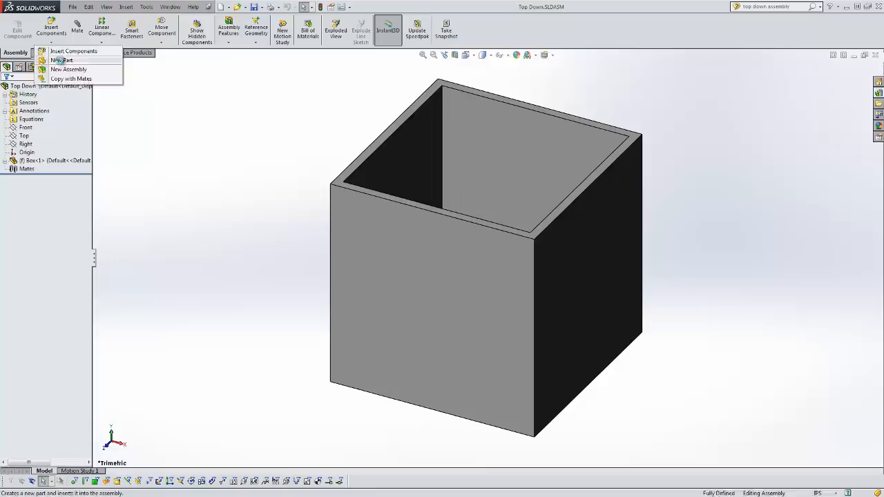
pyautogui.click(61, 61)
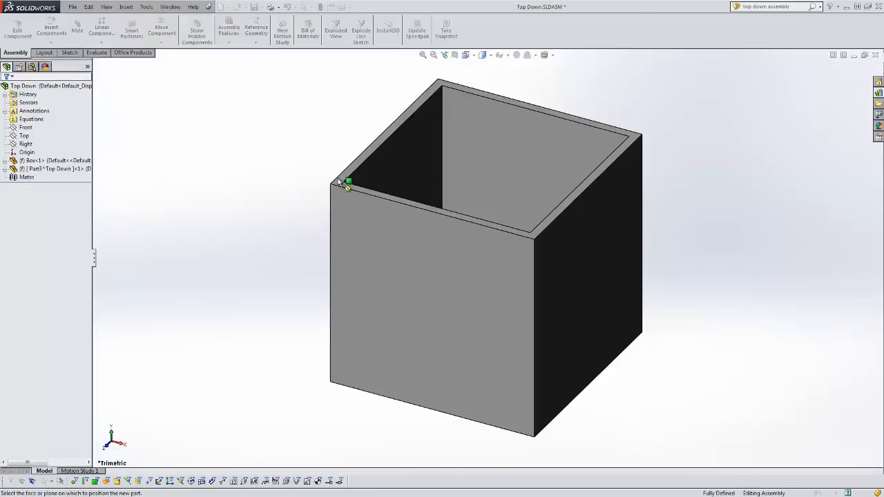
pyautogui.moveTo(345, 182)
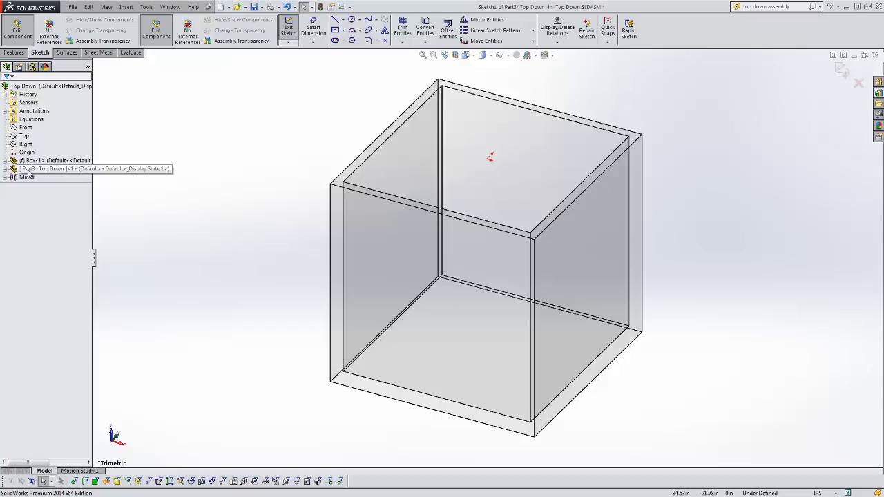
# Copy the box's four top outer edges into the lid sketch with Convert Entities
pyautogui.click(14, 168)
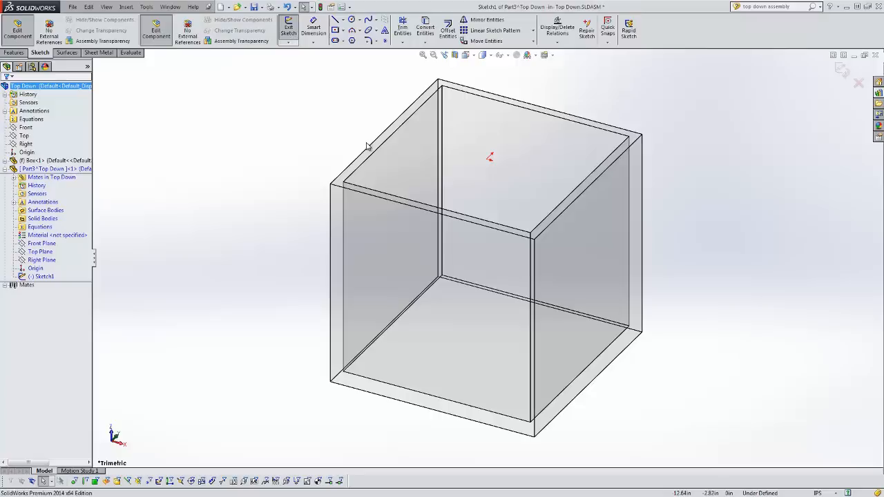
pyautogui.click(424, 31)
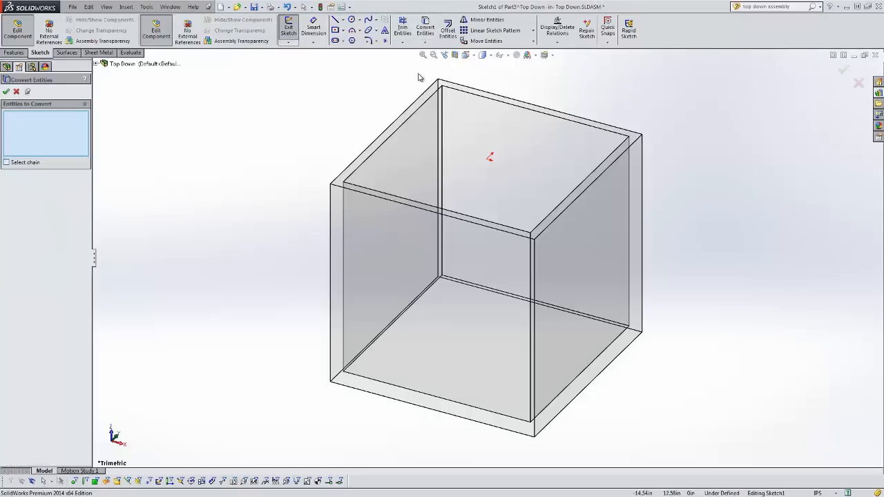
pyautogui.click(618, 186)
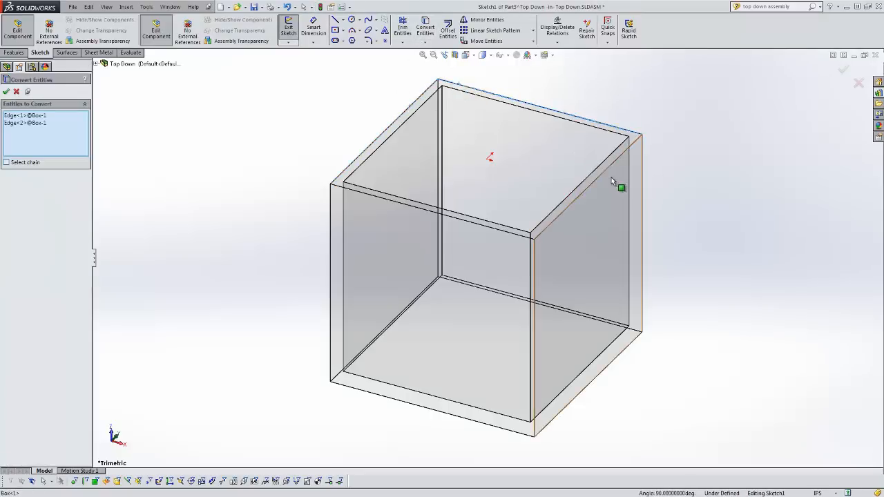
pyautogui.click(492, 232)
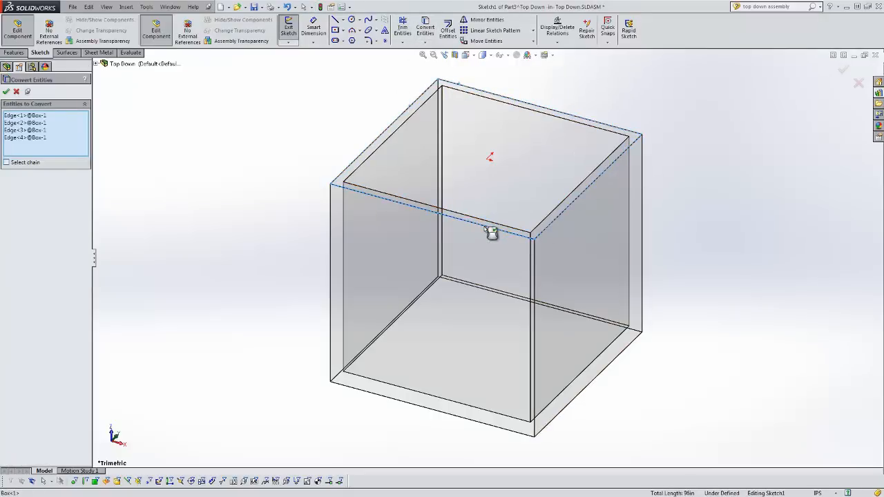
pyautogui.click(6, 91)
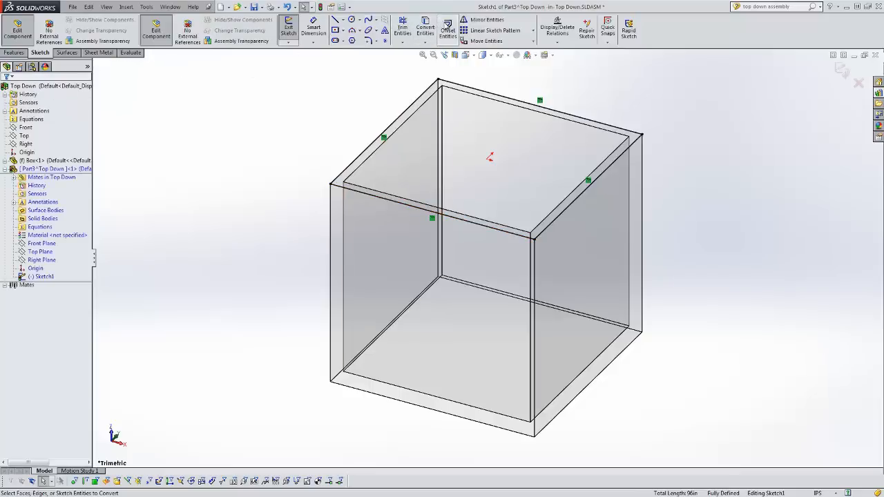
# Add an outward offset outline around the copied top edges
pyautogui.click(447, 29)
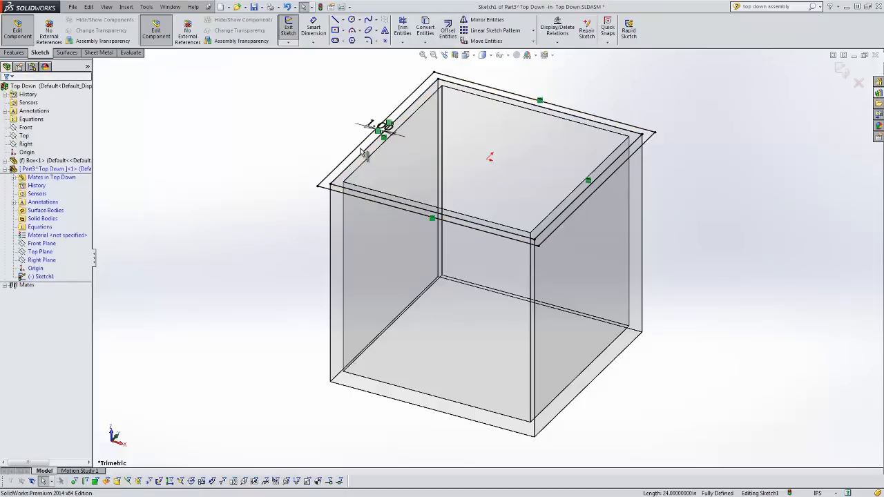
pyautogui.click(14, 52)
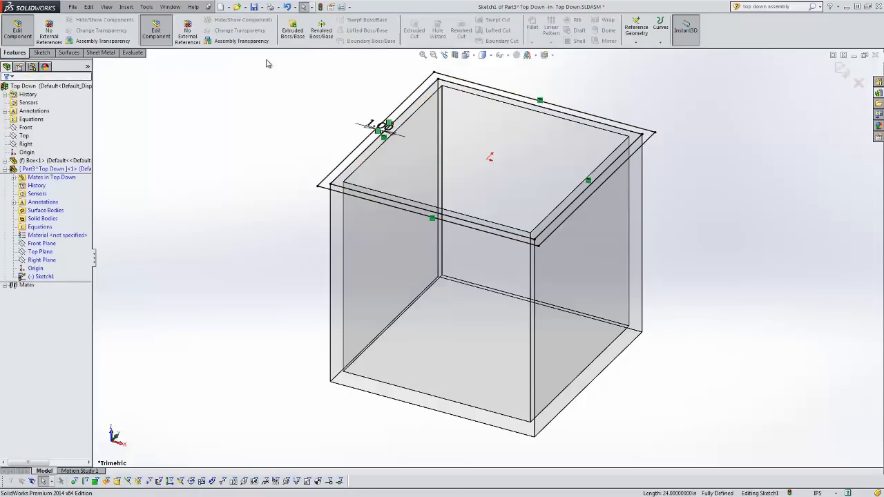
# Extrude the offset region into a thin rim on the box's top edges
pyautogui.click(292, 31)
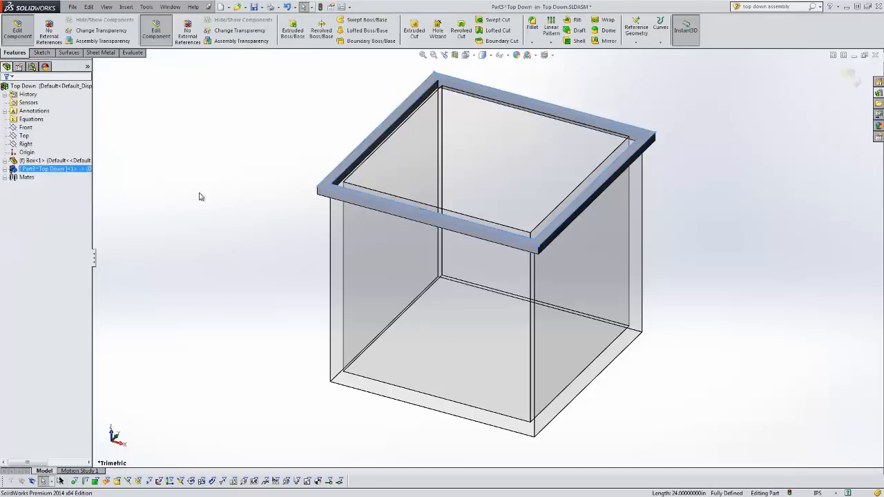
pyautogui.click(17, 168)
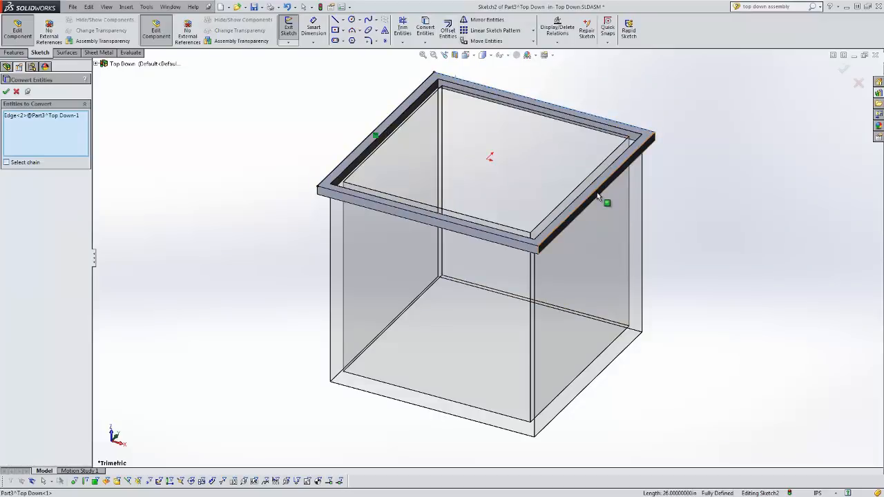
# Extrude the rim-edge sketch into the lid's flat top plate and show Part3's two Boss-Extrudes
pyautogui.click(601, 200)
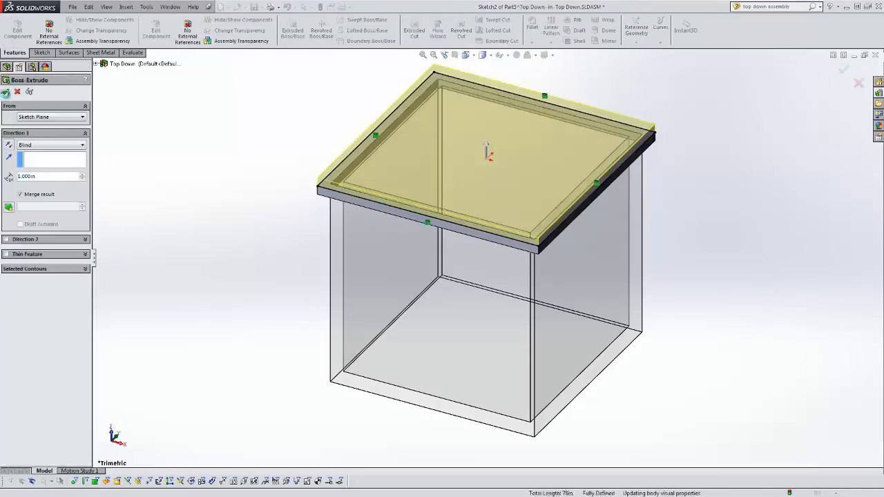
pyautogui.click(5, 92)
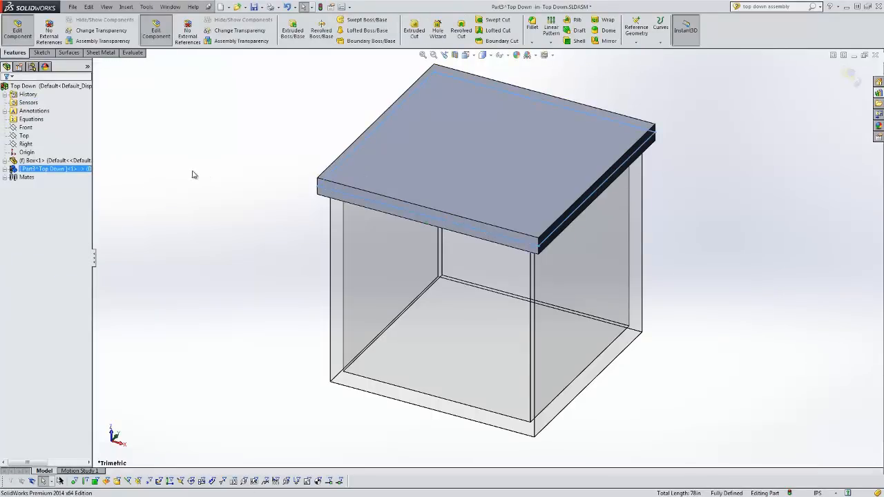
pyautogui.click(48, 168)
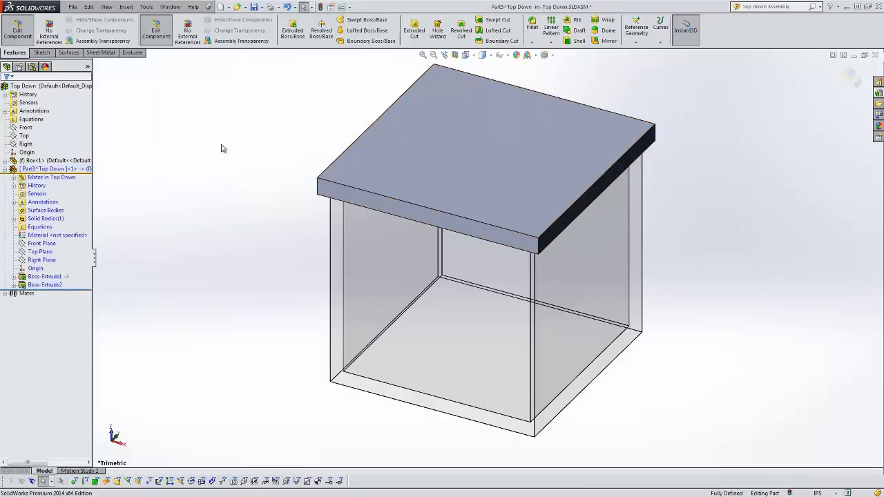
pyautogui.moveTo(211, 180)
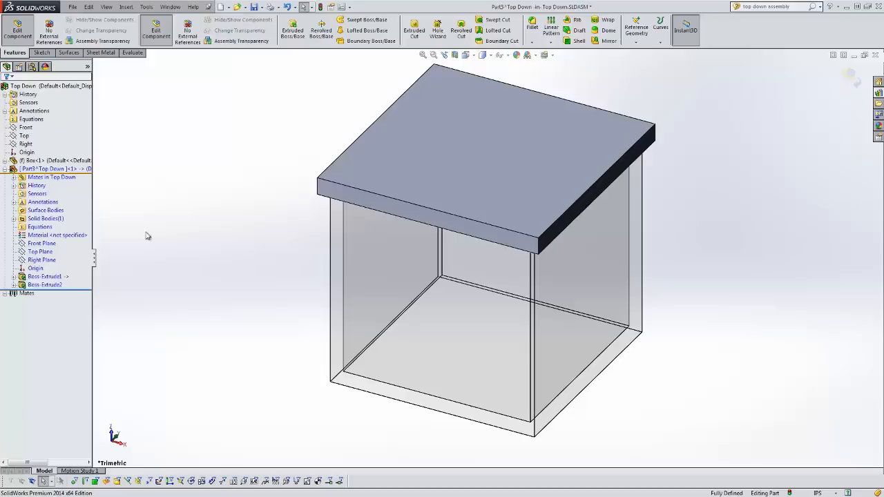
# Exit in-context lid editing back to the assembly with the box shown solid
pyautogui.click(40, 252)
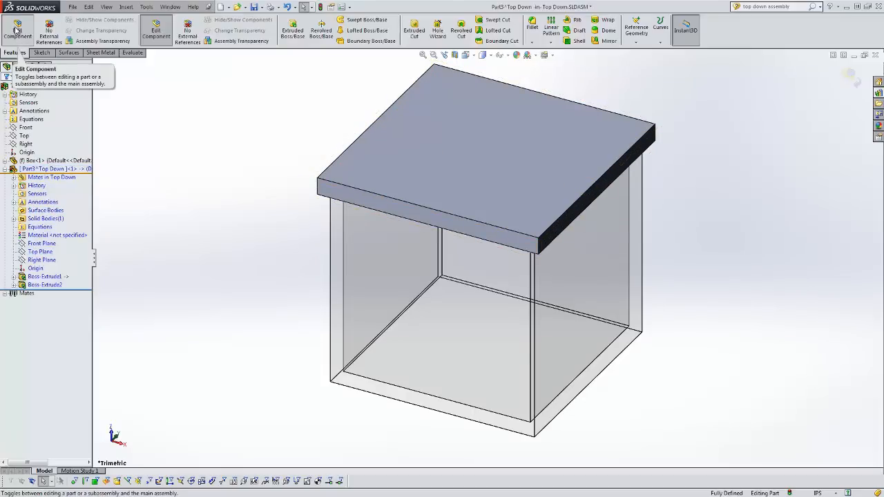
pyautogui.click(17, 29)
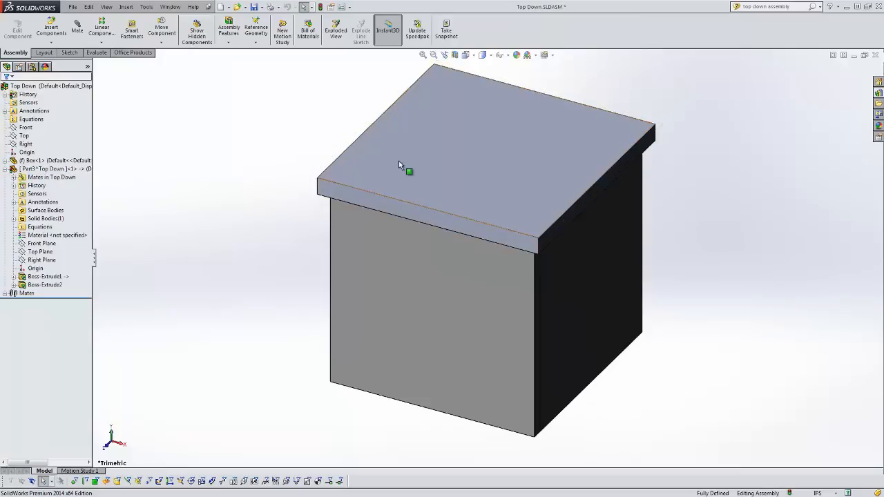
pyautogui.moveTo(309, 182)
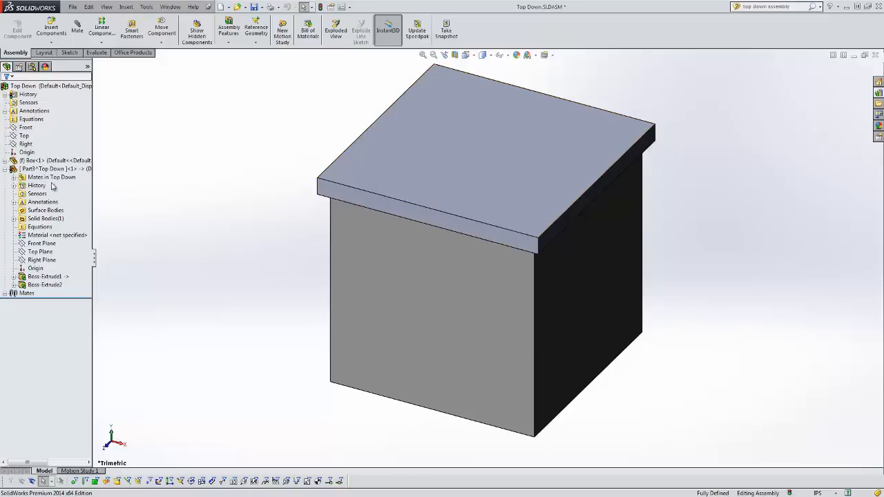
pyautogui.rightClick(58, 169)
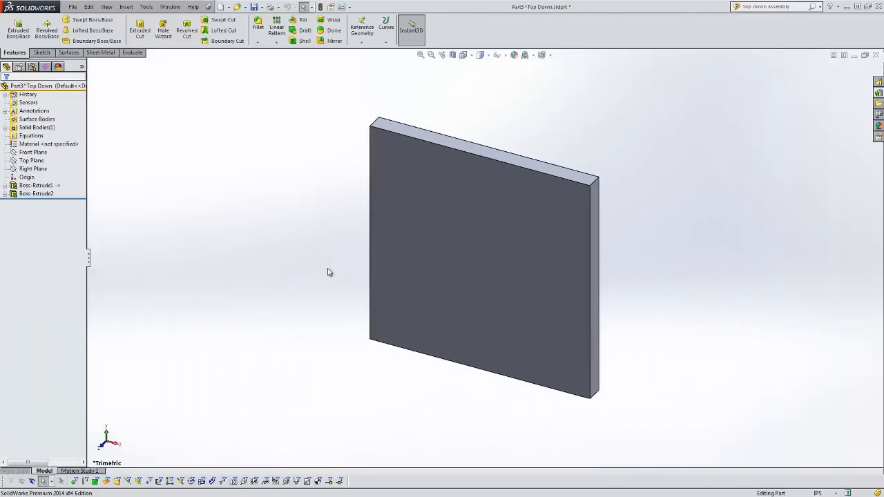
pyautogui.moveTo(484, 256); pyautogui.dragTo(330, 213)
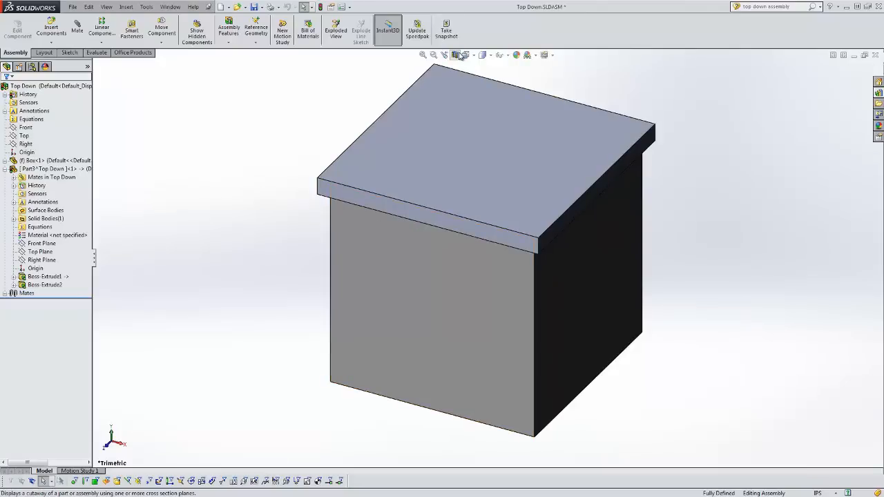
pyautogui.click(454, 55)
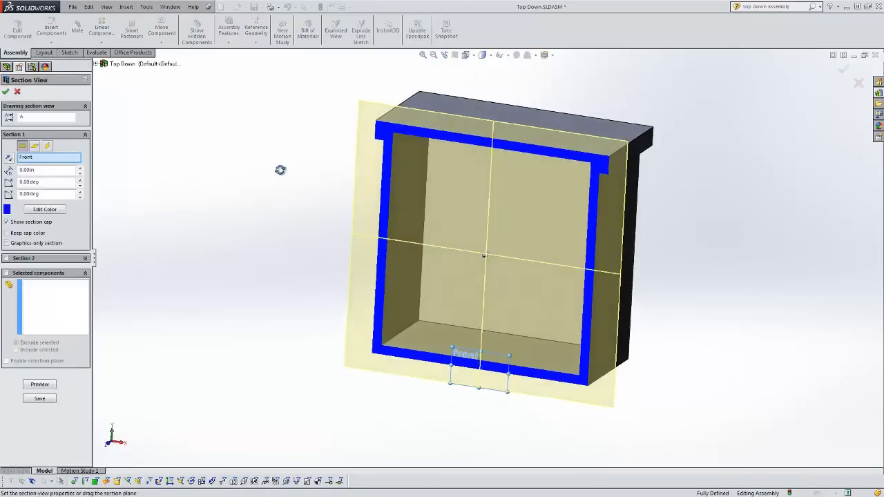
pyautogui.moveTo(558, 211)
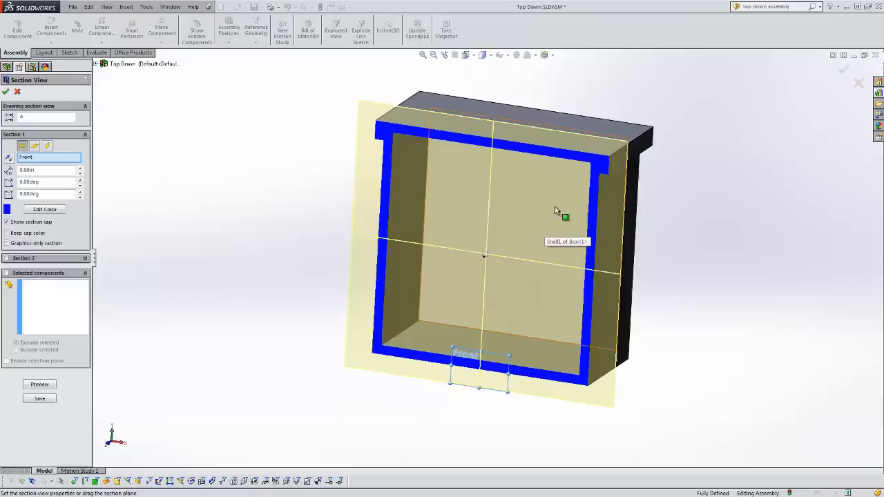
pyautogui.moveTo(340, 179)
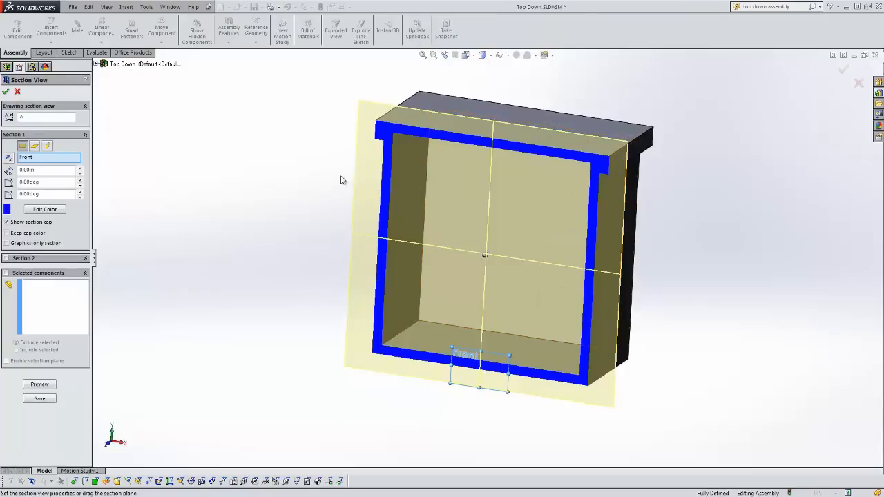
pyautogui.moveTo(394, 78)
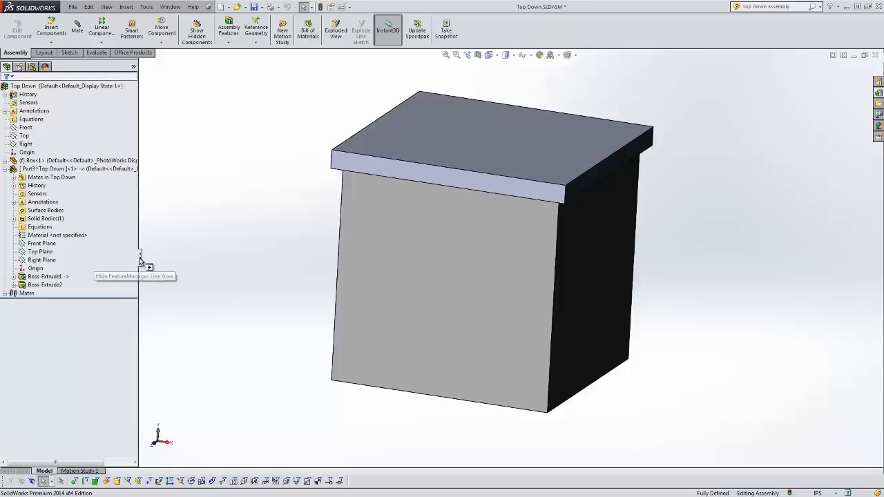
pyautogui.click(48, 168)
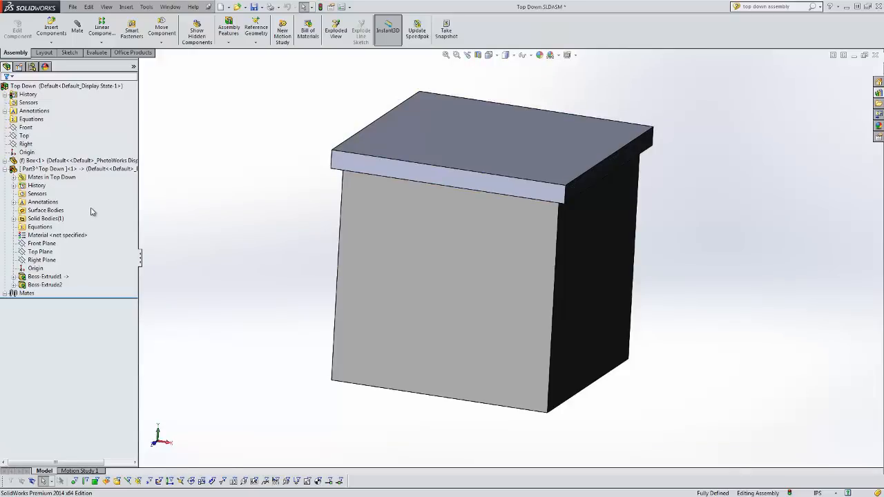
pyautogui.click(44, 276)
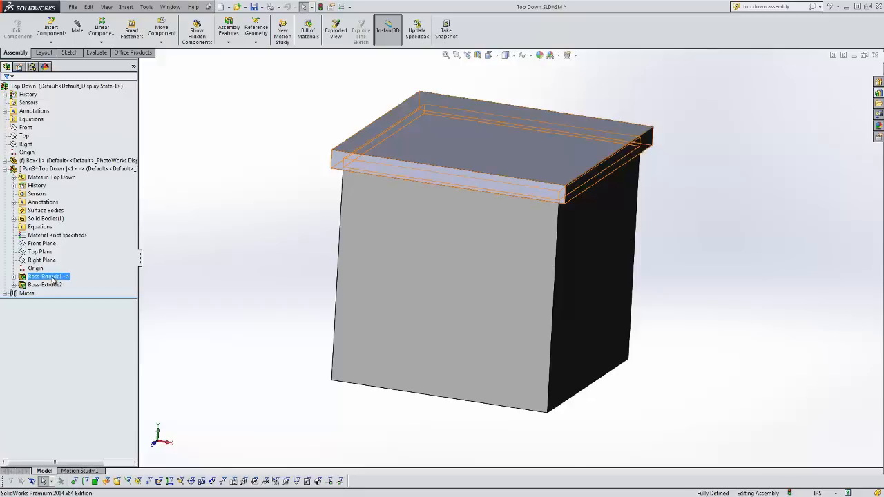
pyautogui.moveTo(408, 303)
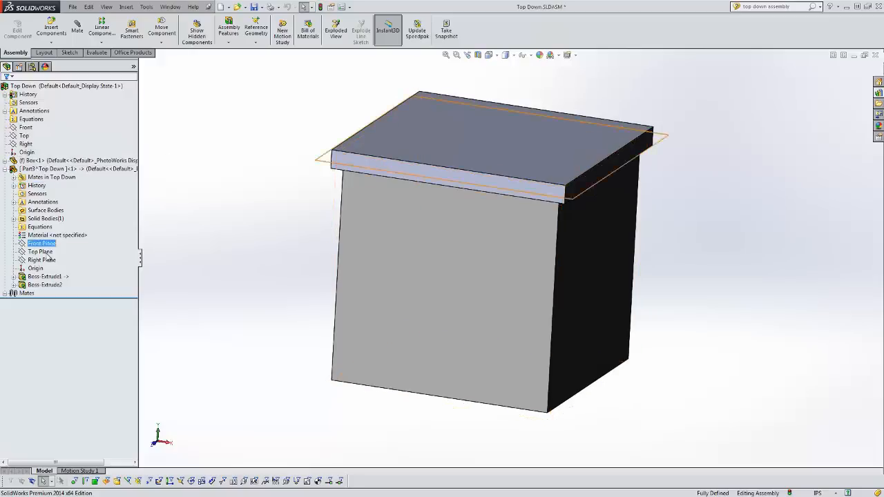
pyautogui.click(44, 276)
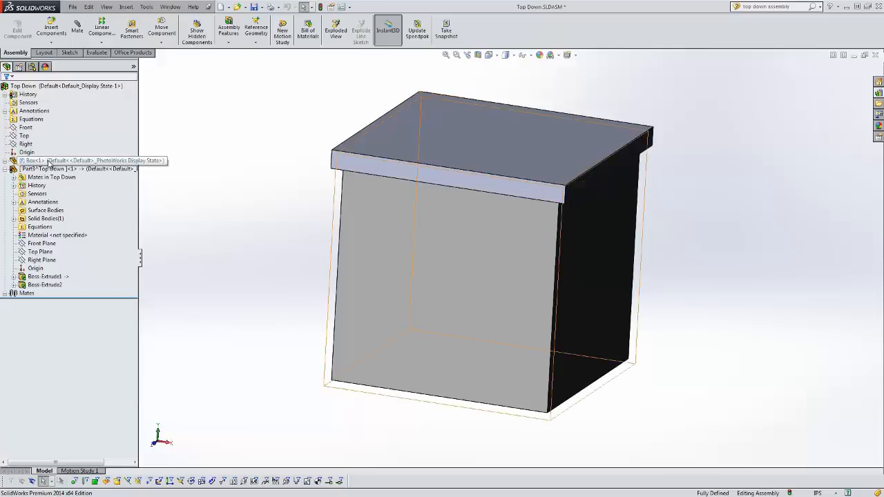
pyautogui.click(41, 160)
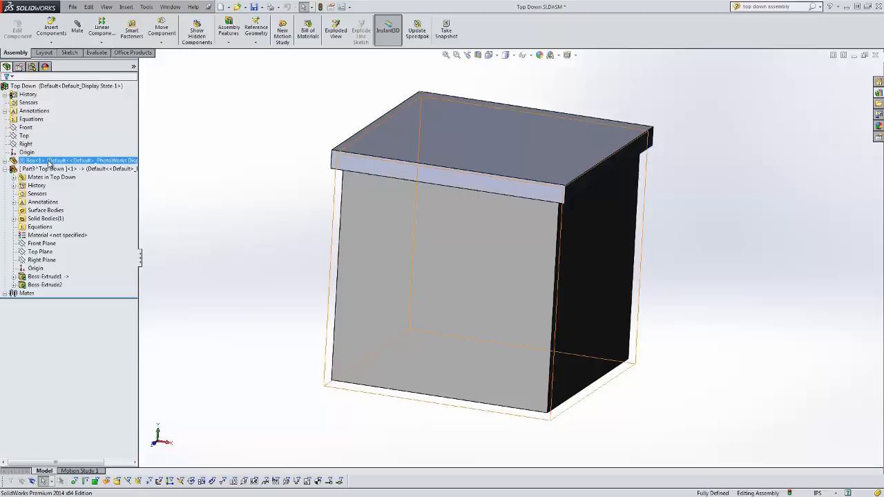